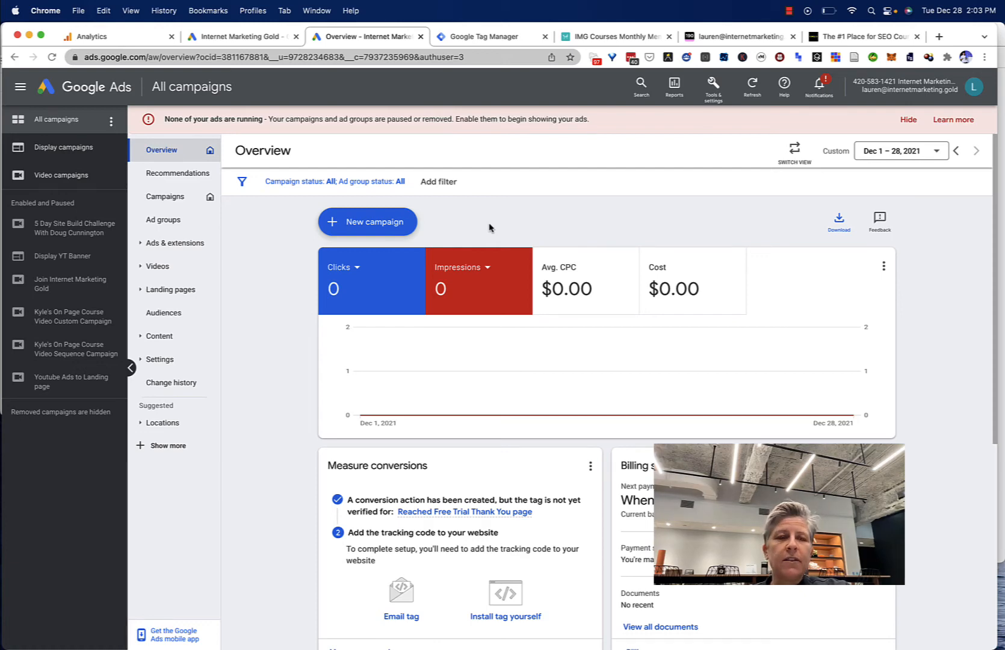
# - Show the Tools & Settings menu with planning, shared library and billing options
pyautogui.click(713, 85)
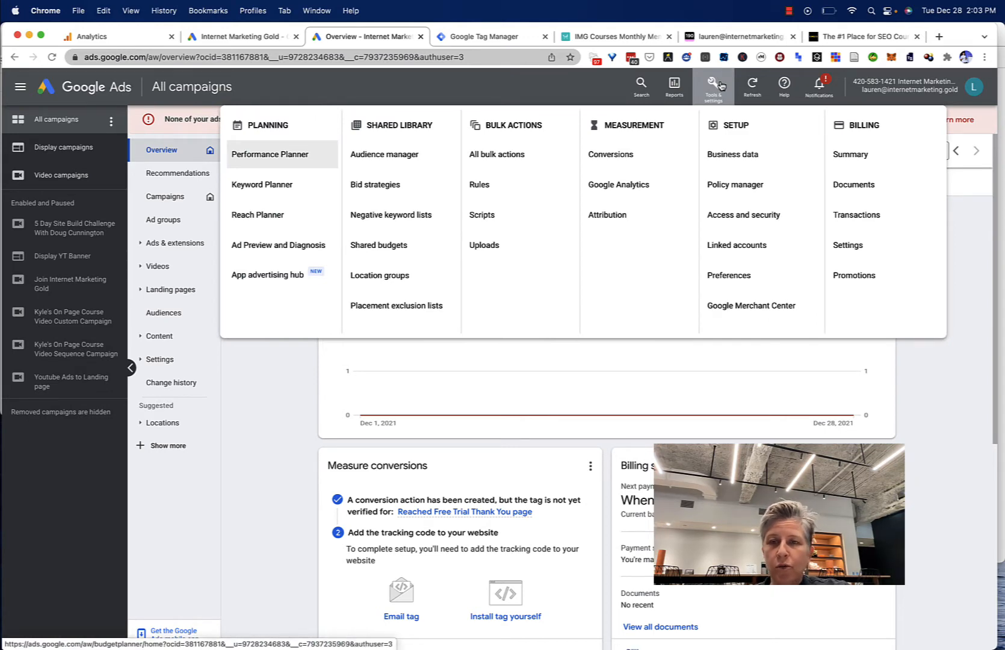
pyautogui.moveTo(388, 165)
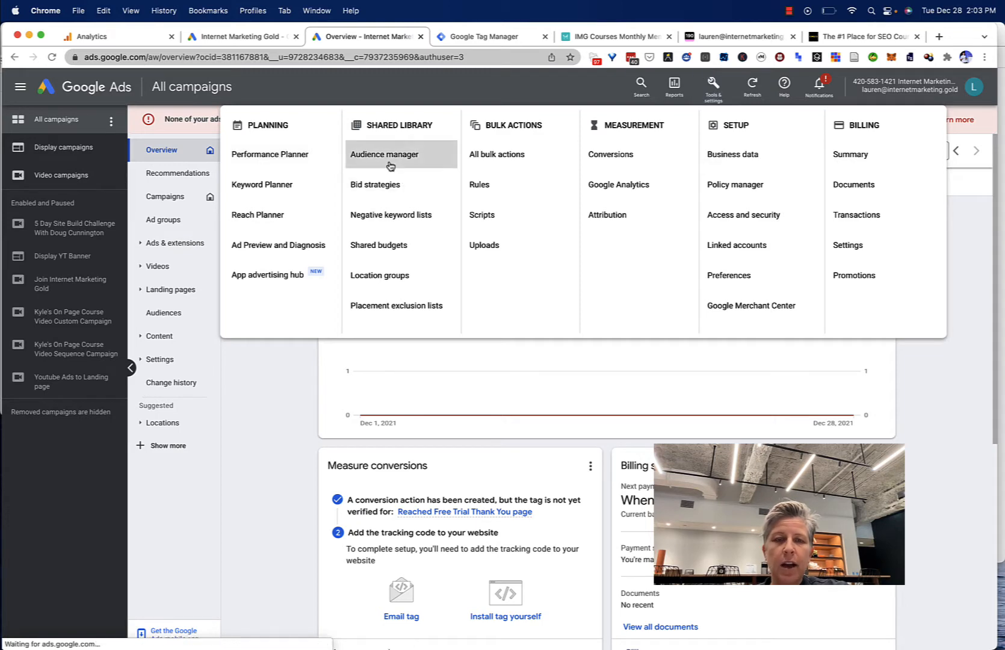
pyautogui.click(384, 154)
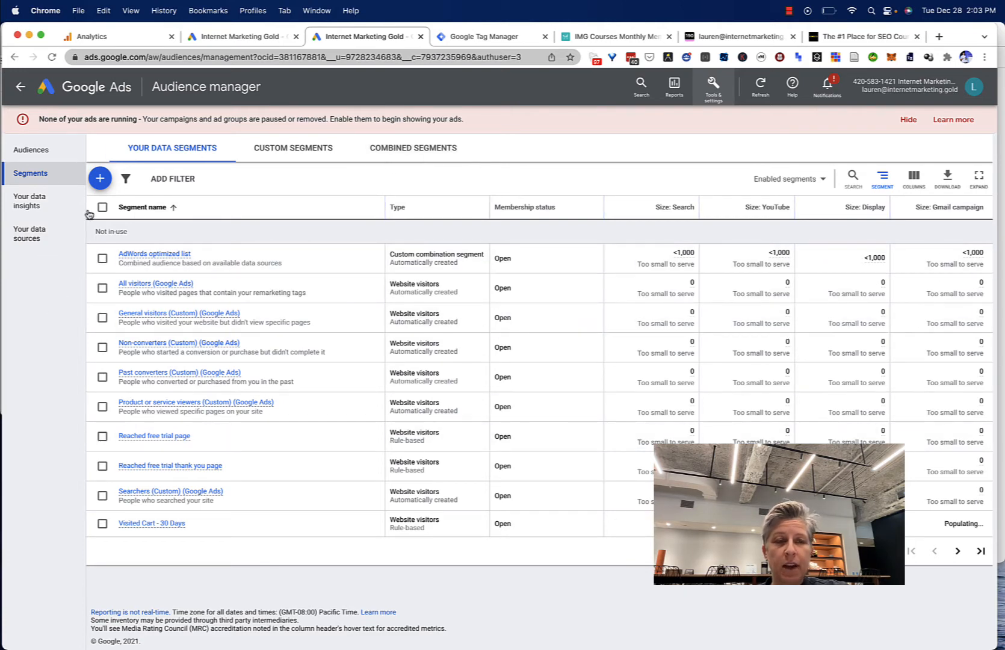
pyautogui.moveTo(99, 179)
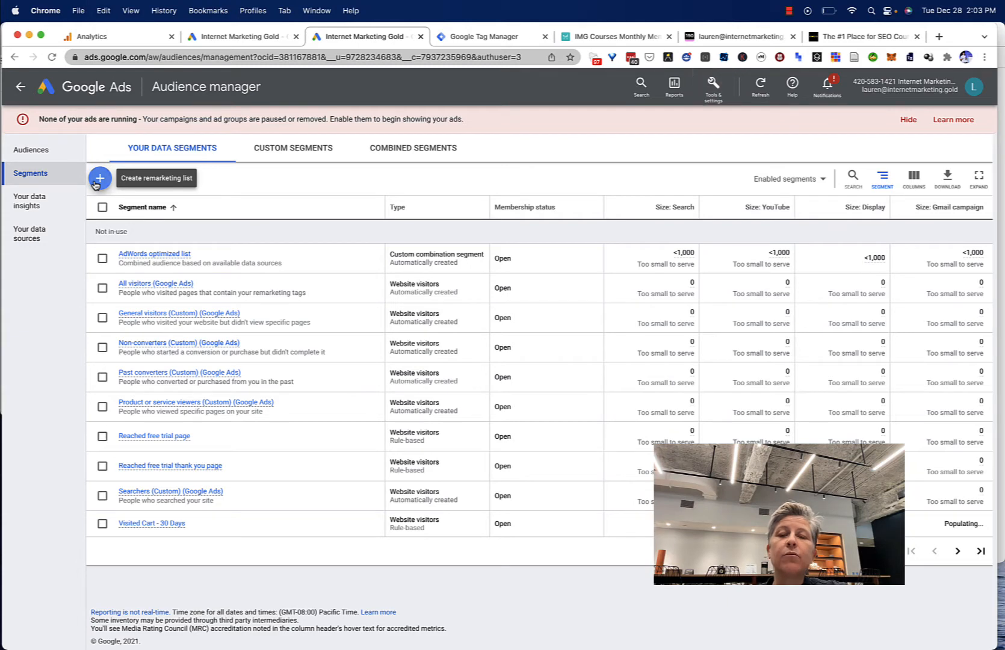
pyautogui.click(100, 178)
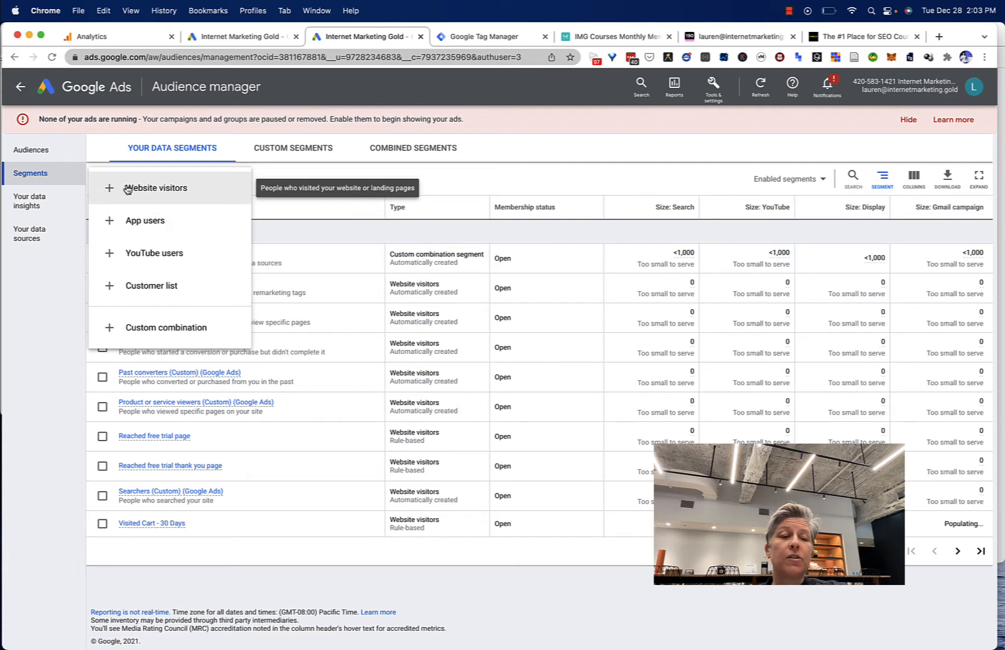
pyautogui.click(155, 187)
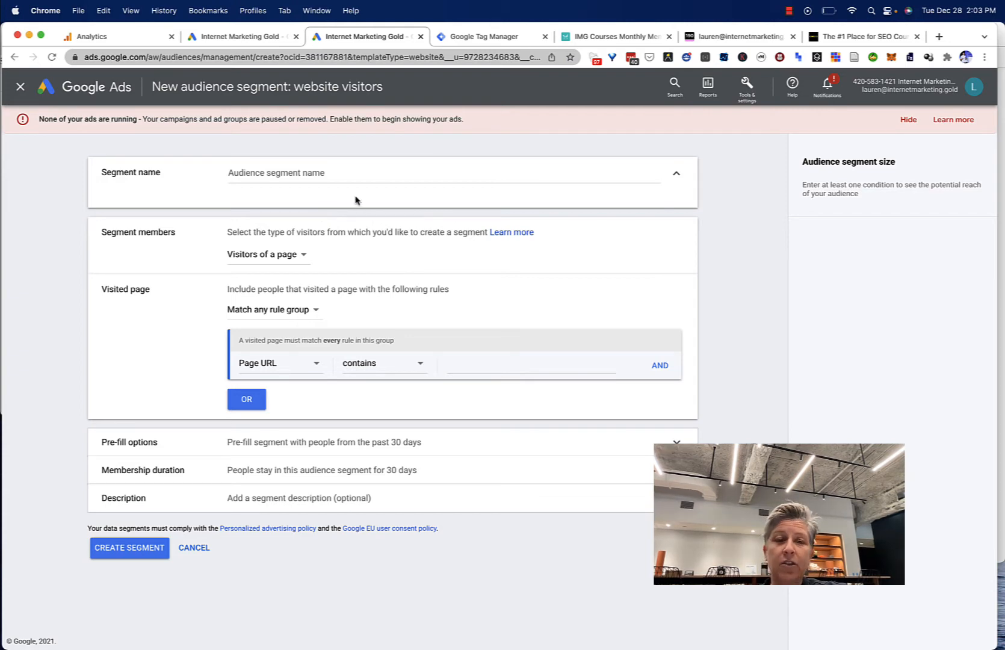
pyautogui.click(385, 173)
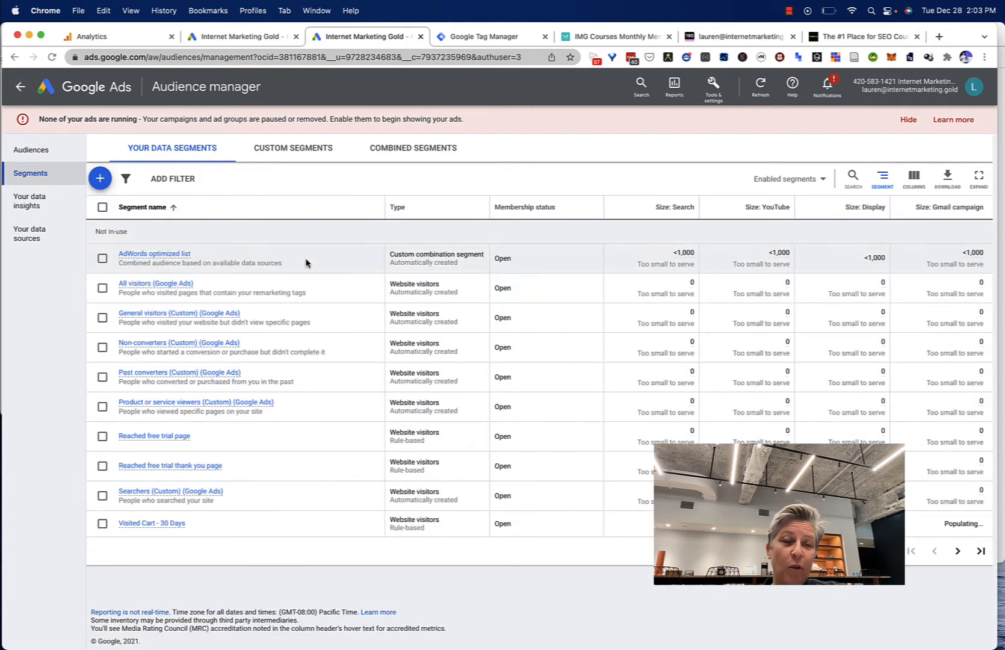
pyautogui.moveTo(180, 318)
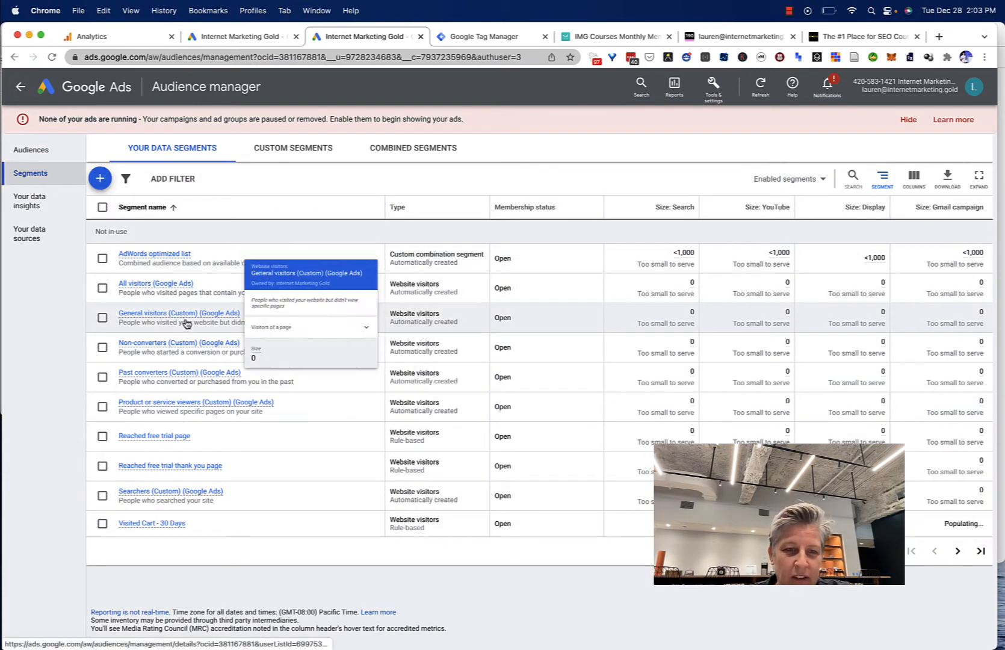
pyautogui.moveTo(154, 436)
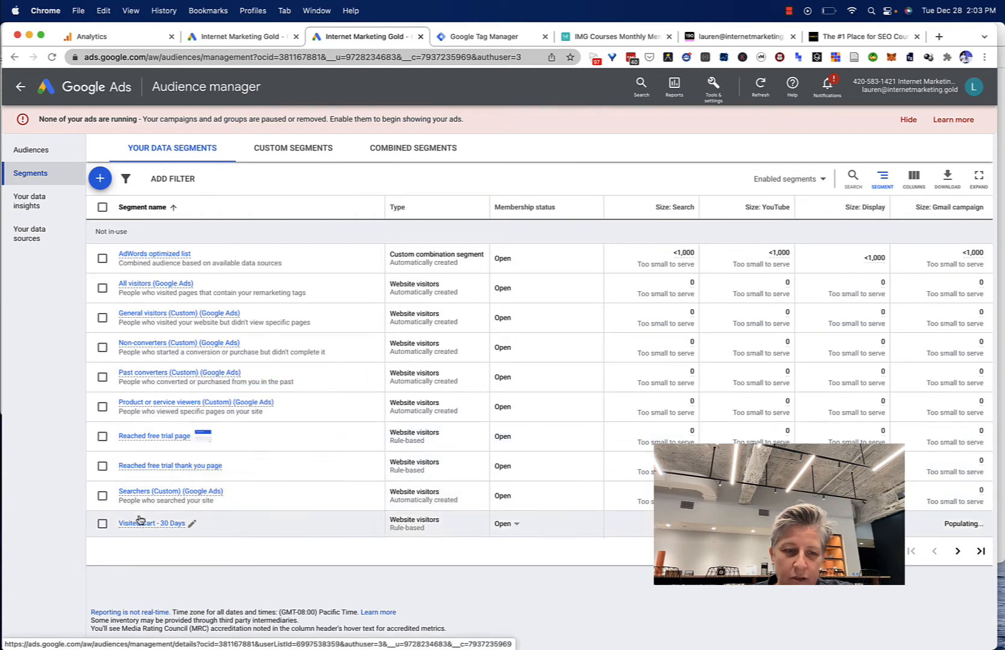
pyautogui.click(152, 524)
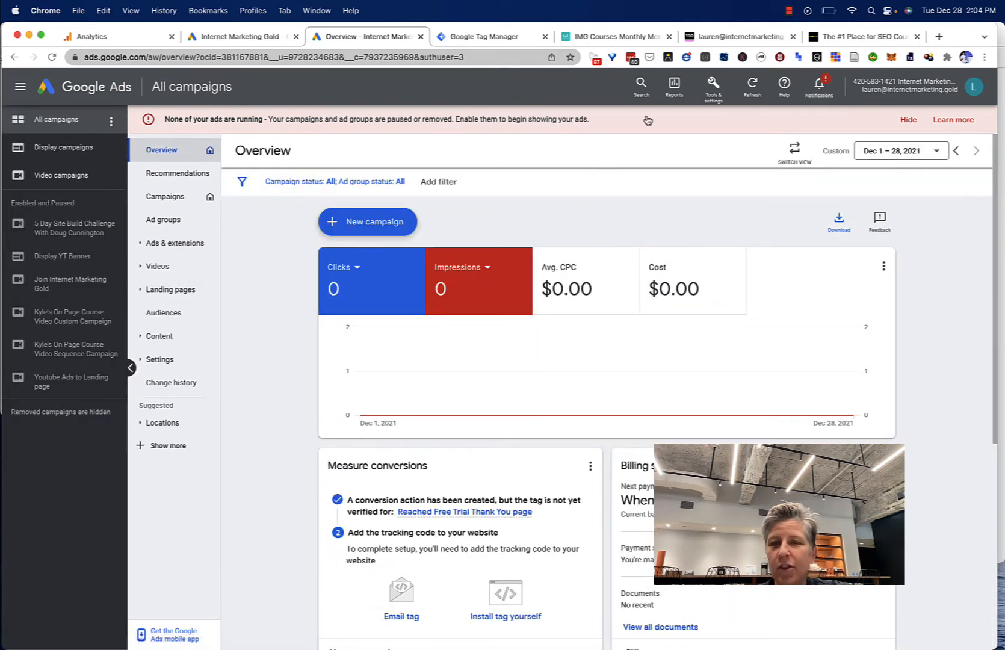
# - Start a new website-visitors segment from Audience manager
pyautogui.click(712, 87)
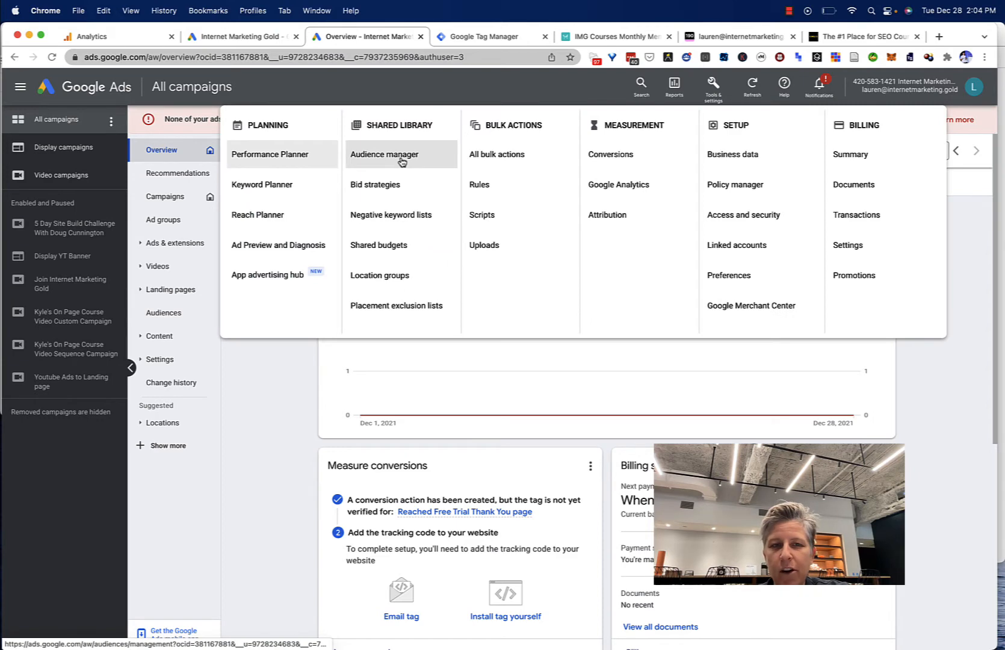
pyautogui.click(384, 154)
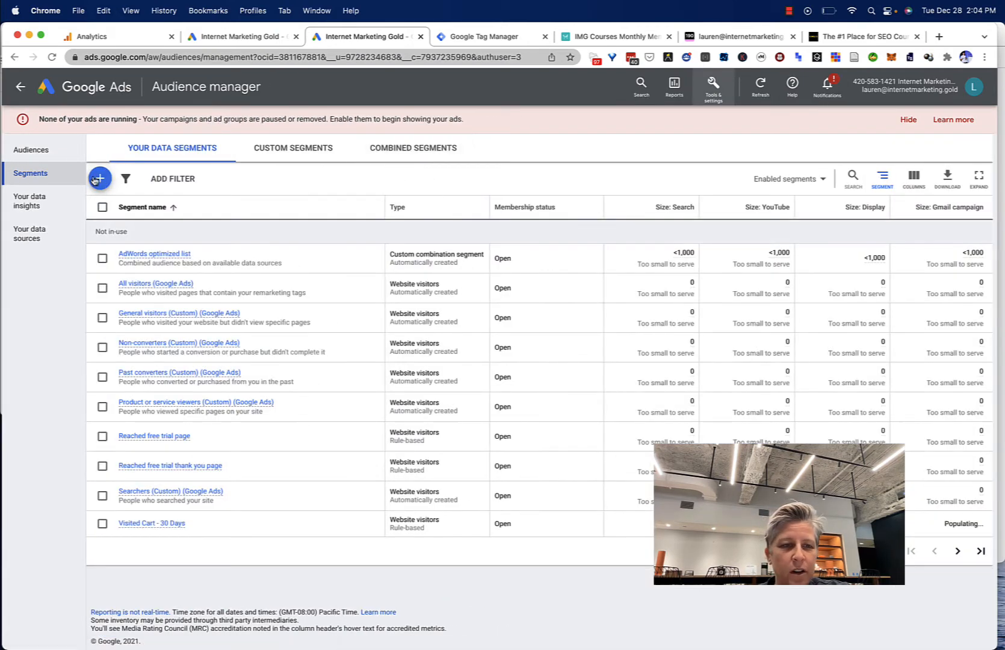
pyautogui.click(99, 179)
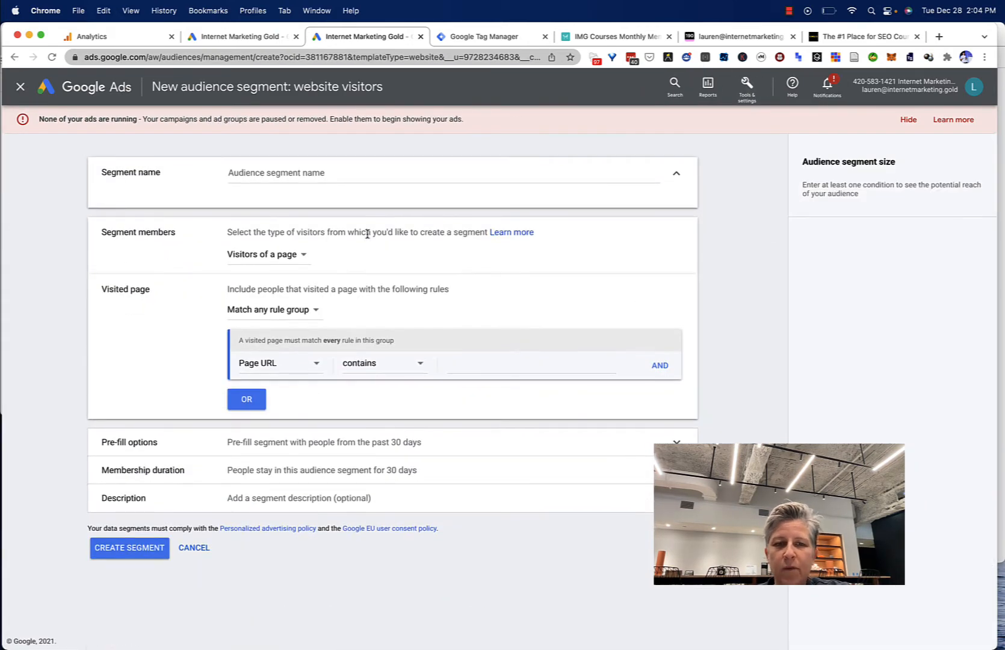
# - Check the checkout page, free trial landing page and Tag Manager tabs, then return to the form
pyautogui.click(612, 36)
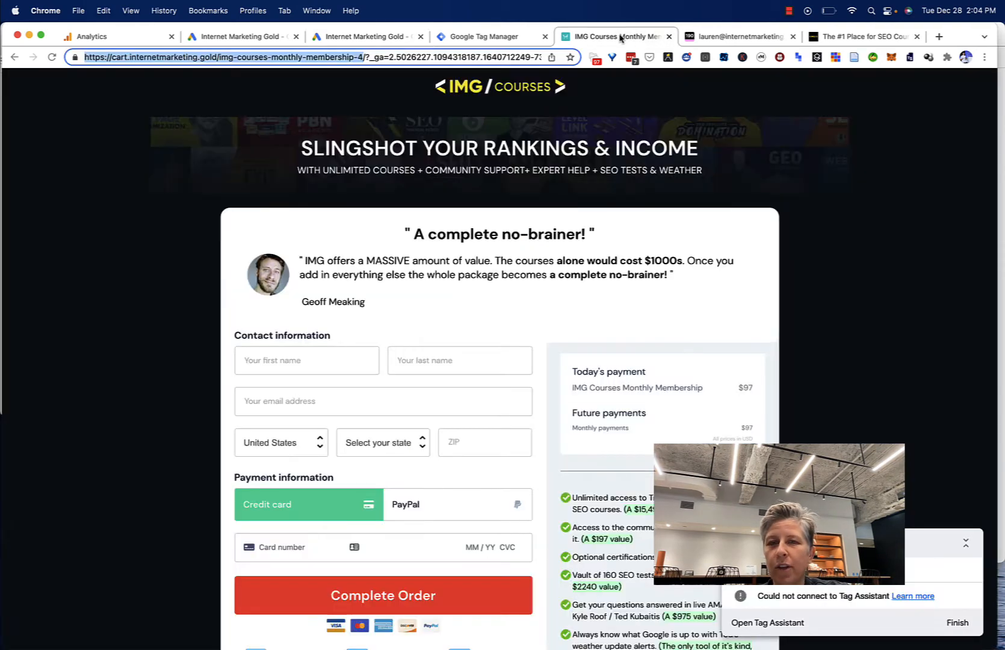
pyautogui.click(864, 36)
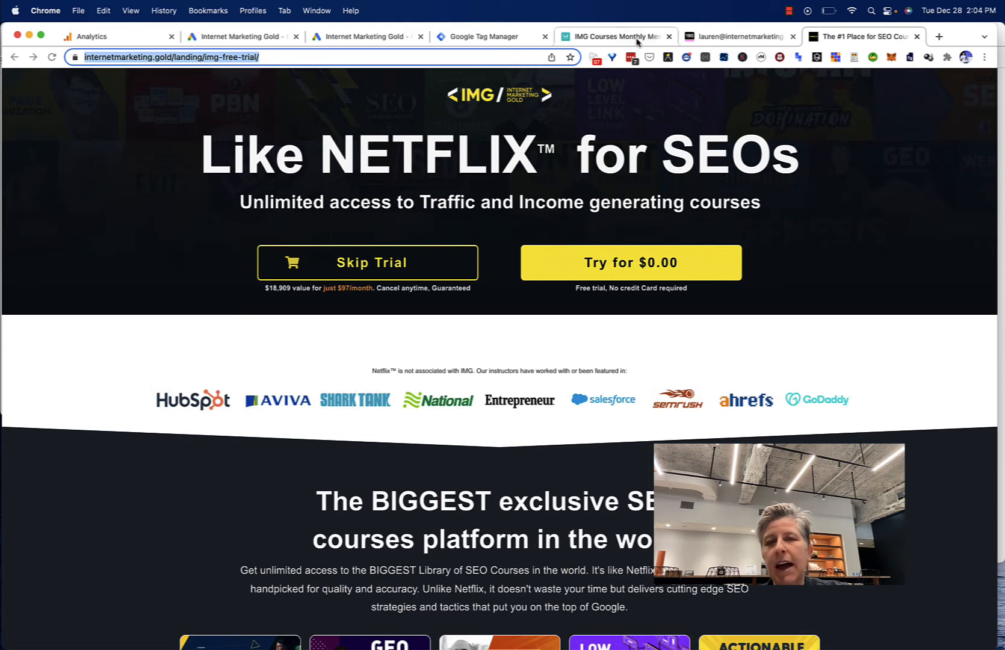
pyautogui.click(490, 37)
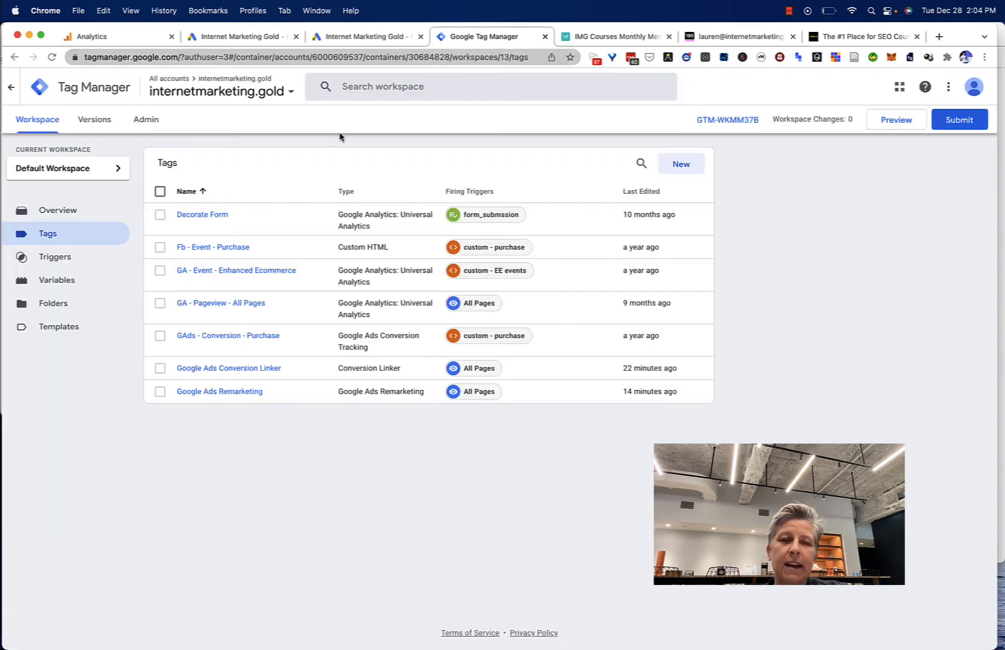
pyautogui.click(241, 36)
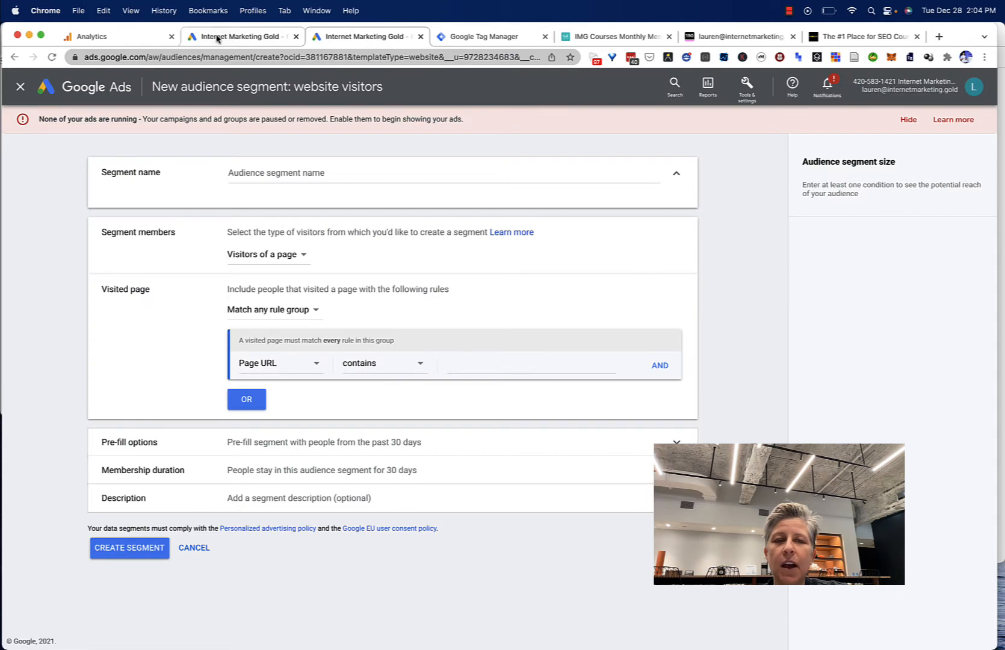
# - Name the segment 'Visited Free Trial Pages - 90 Days'
pyautogui.write('Visite')
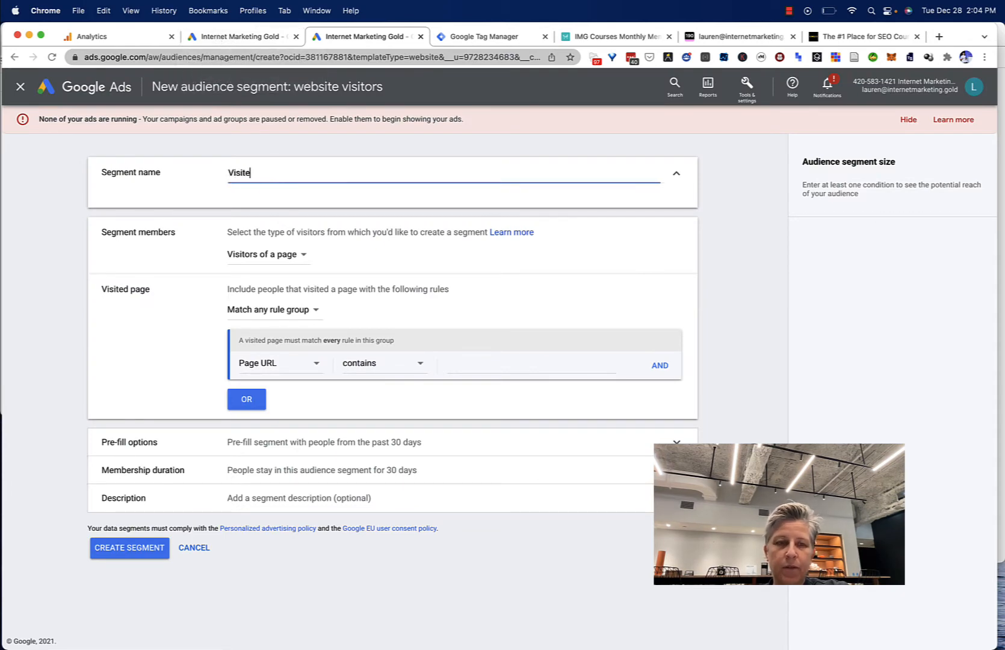
pyautogui.write('d Free Trial')
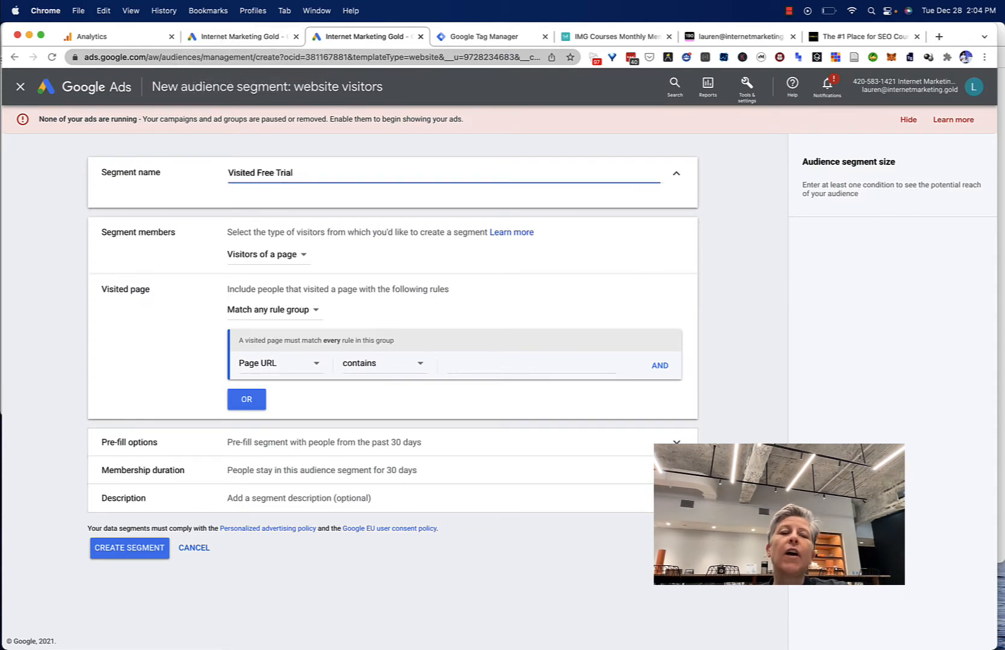
pyautogui.write('Pages -')
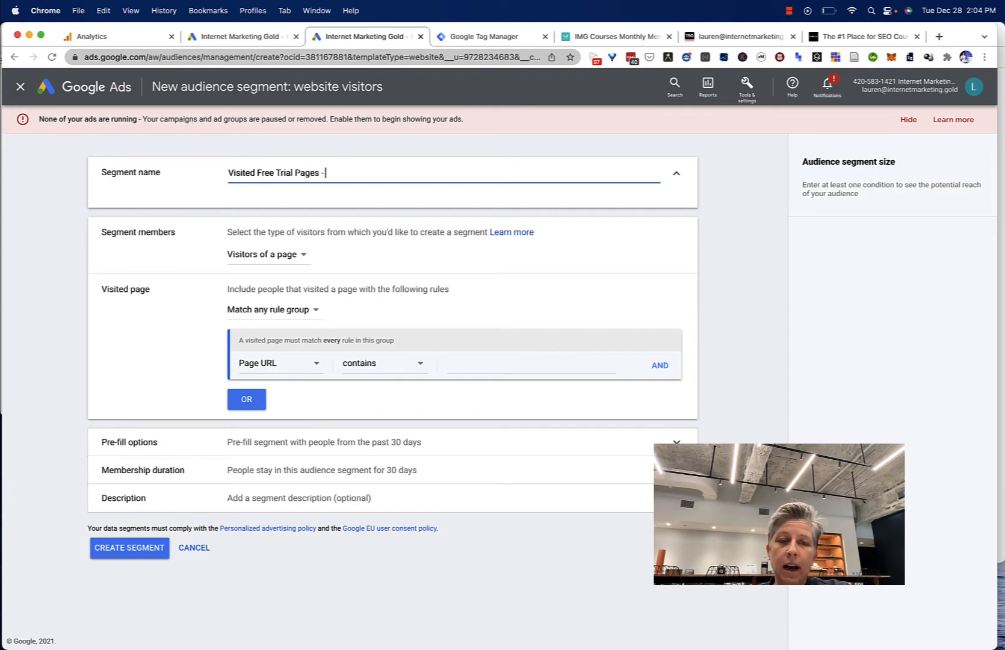
pyautogui.write('90 Days')
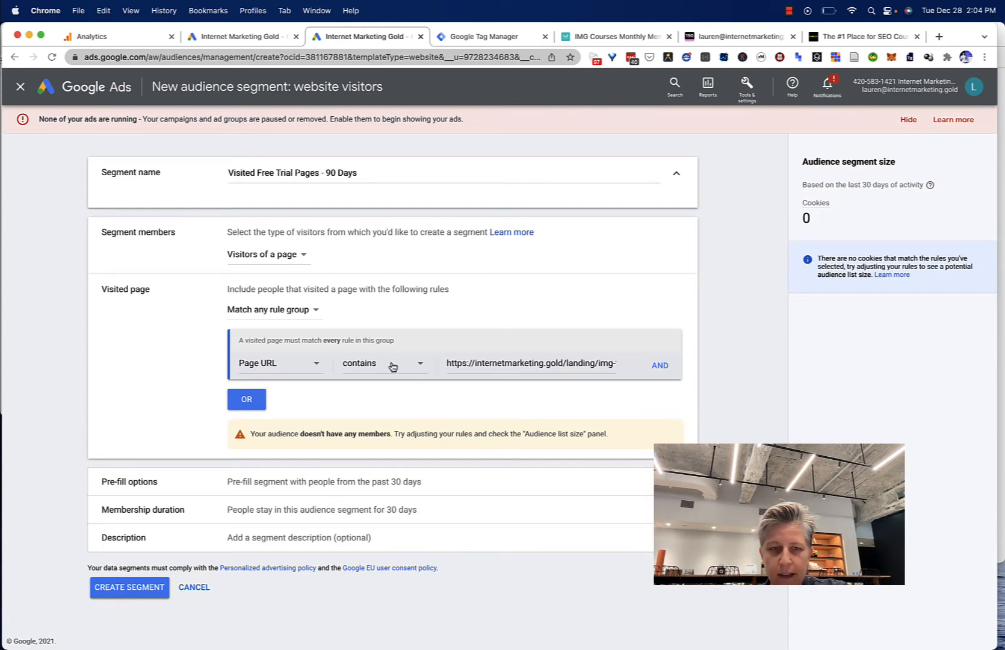
# - Change the Page URL rule operator to 'starts with' the free trial landing address
pyautogui.click(383, 362)
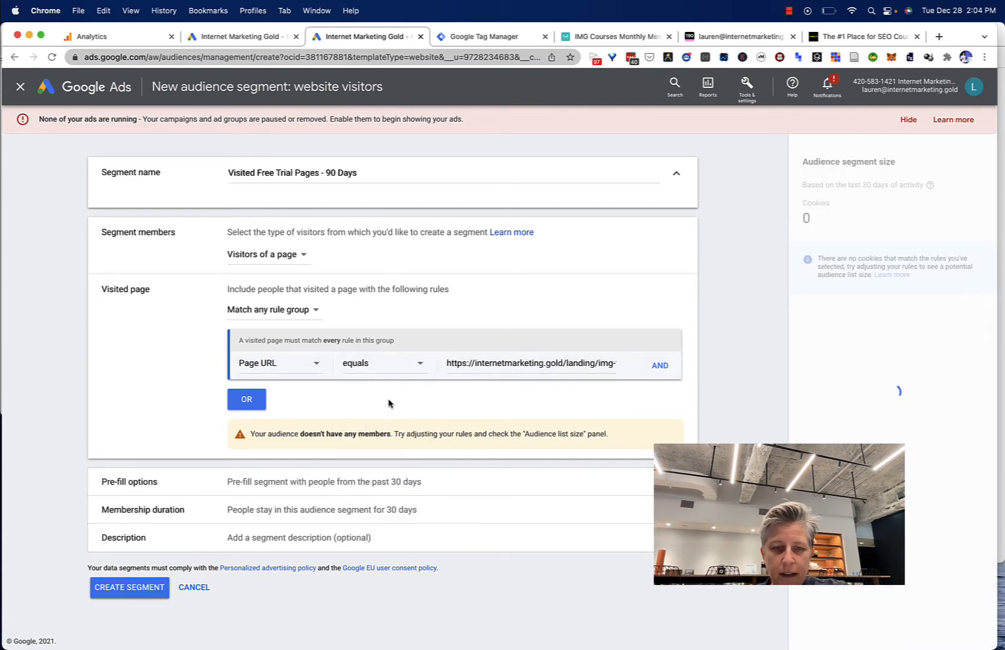
pyautogui.click(383, 363)
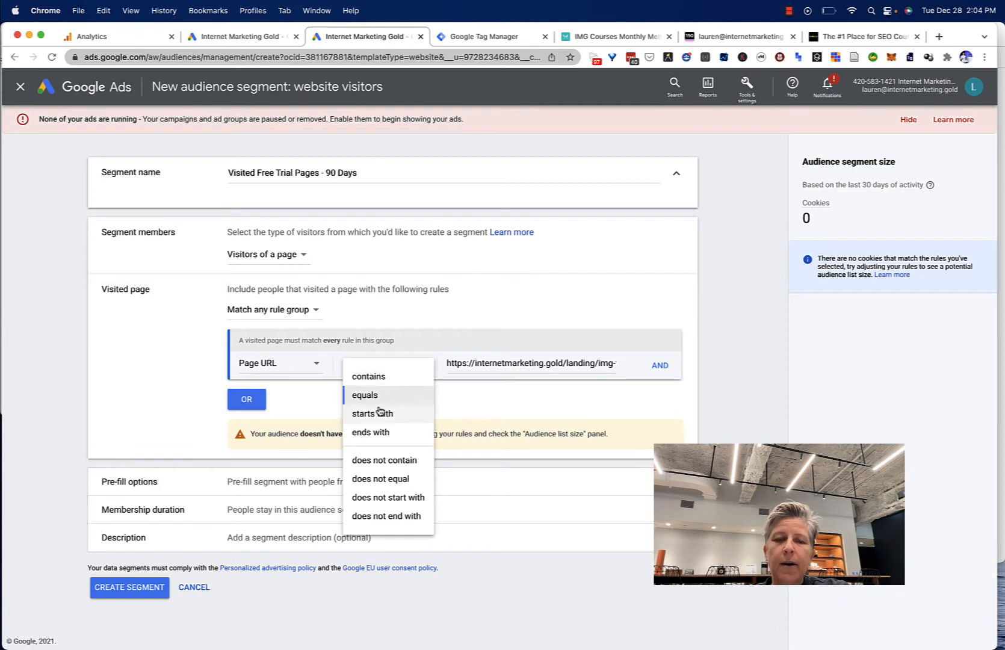
pyautogui.click(372, 413)
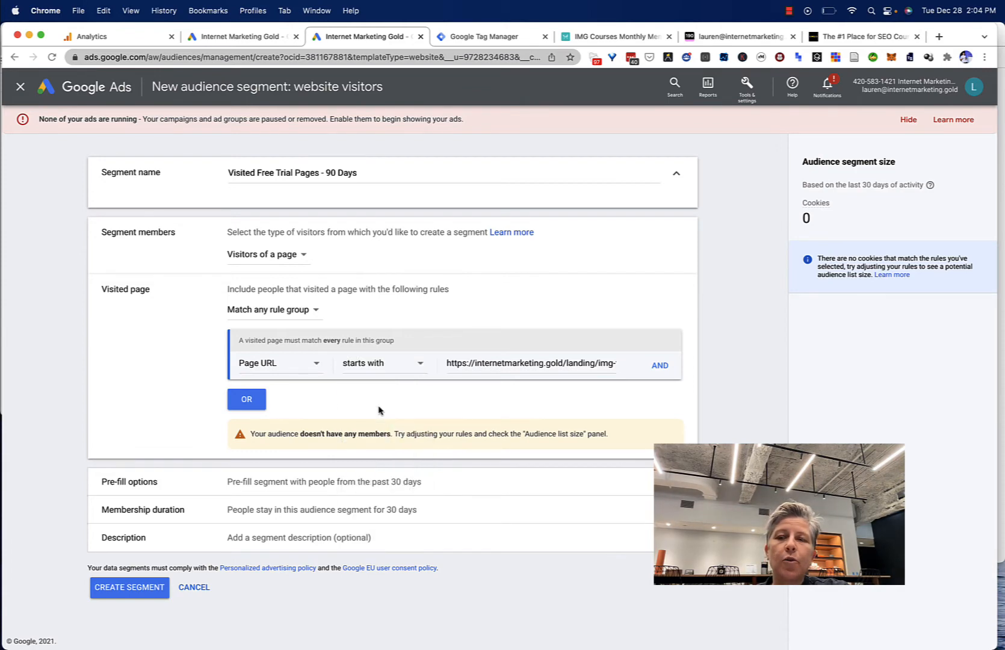
pyautogui.moveTo(684, 262)
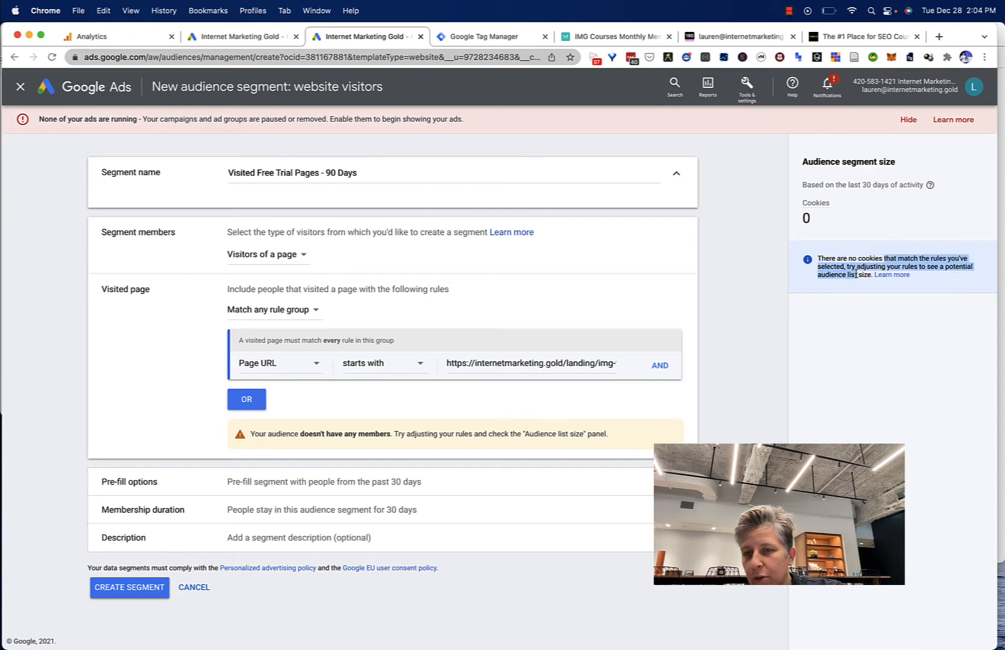
pyautogui.moveTo(775, 240)
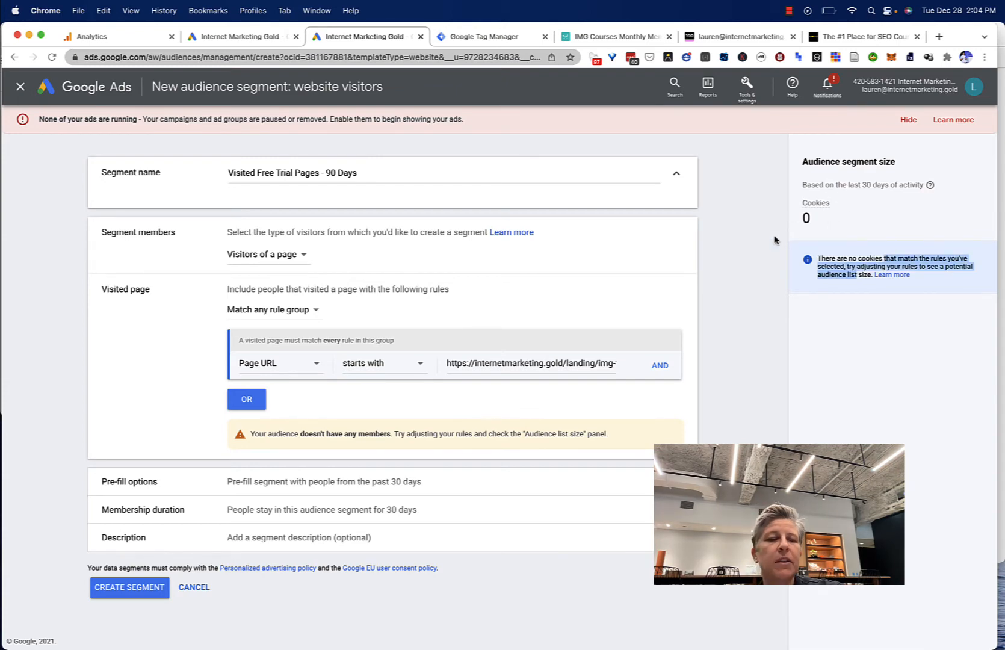
pyautogui.moveTo(482, 377)
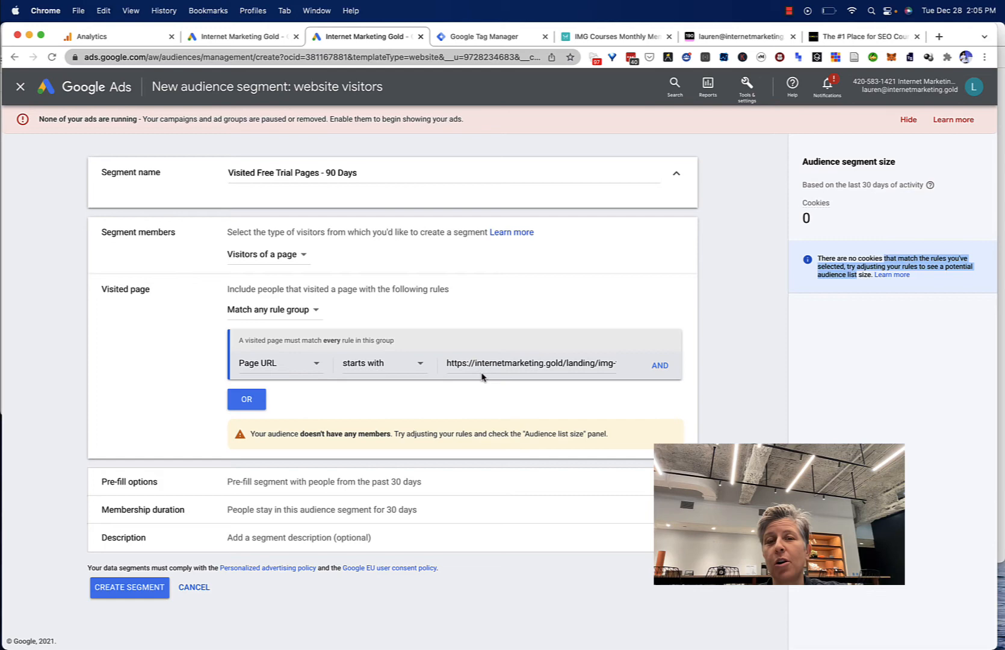
pyautogui.moveTo(294, 366)
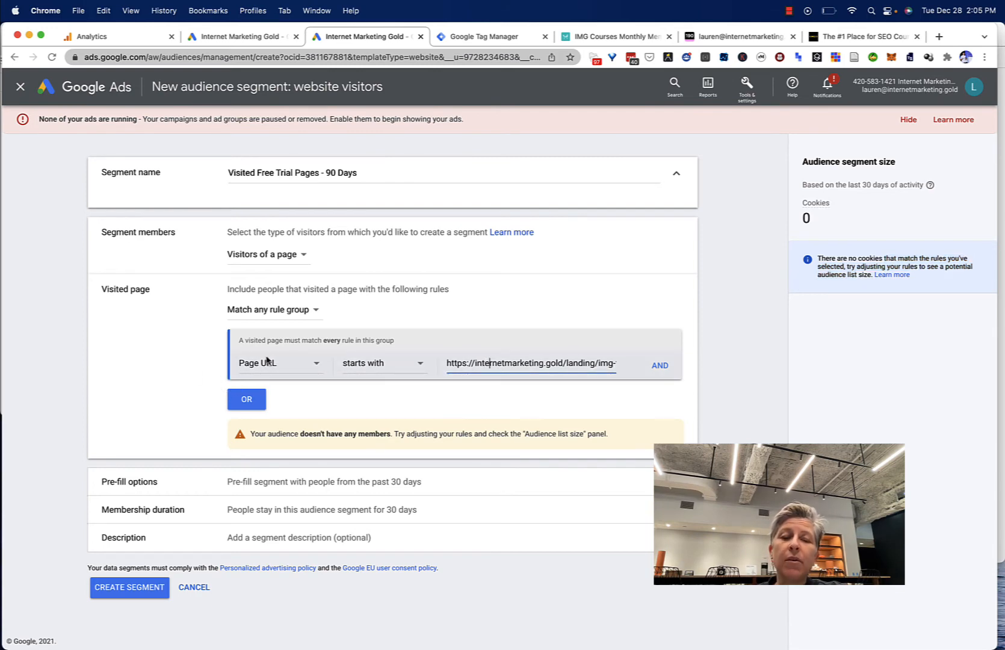
pyautogui.moveTo(661, 366)
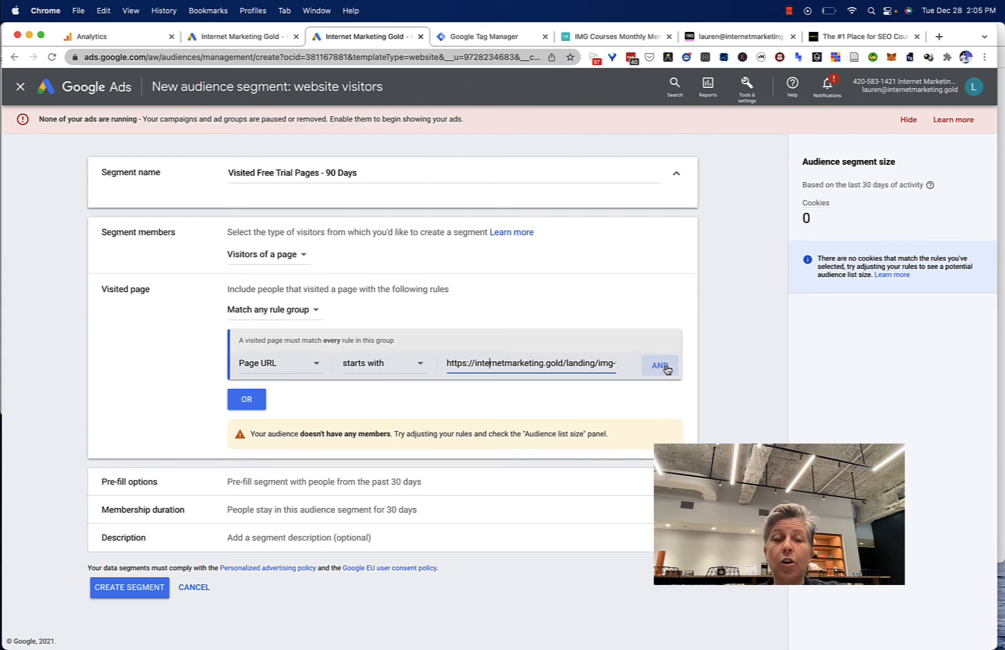
pyautogui.moveTo(356, 409)
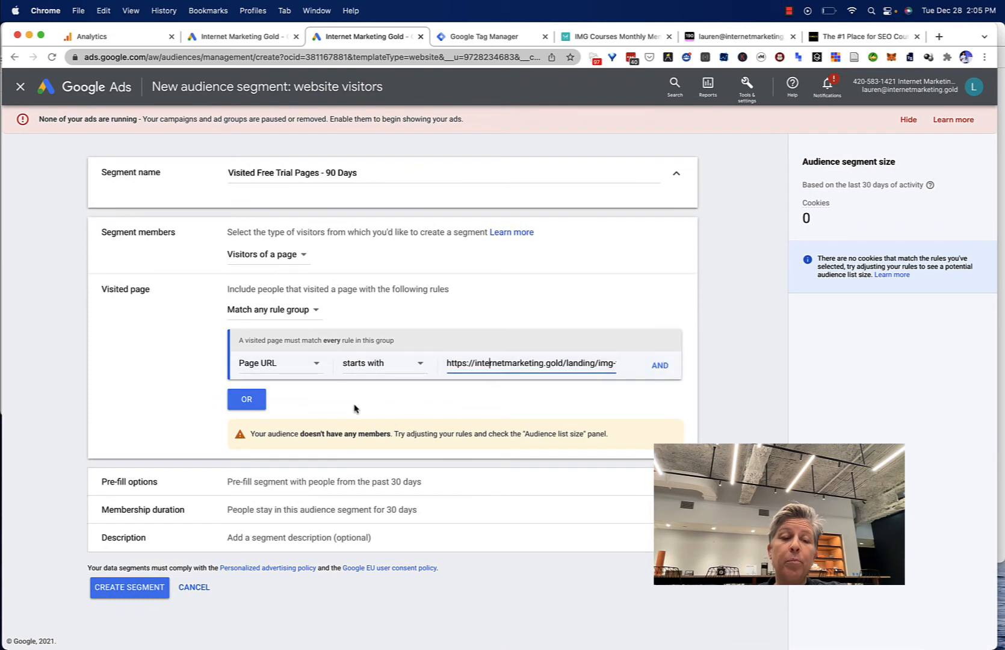
pyautogui.moveTo(303, 485)
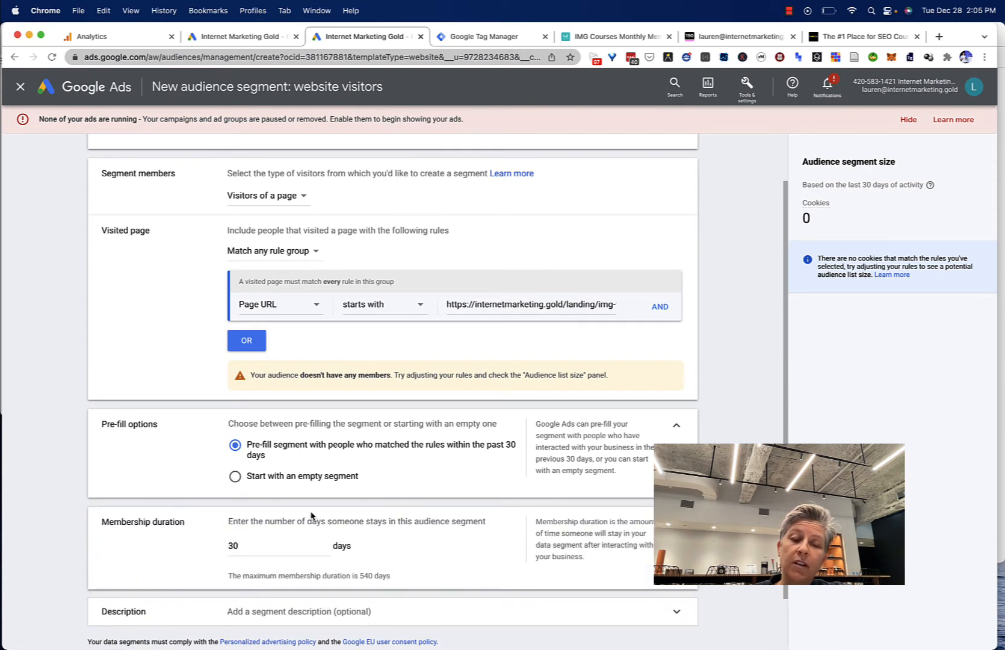
# - Set the membership duration to 90 days and create the segment
pyautogui.scroll(-3)
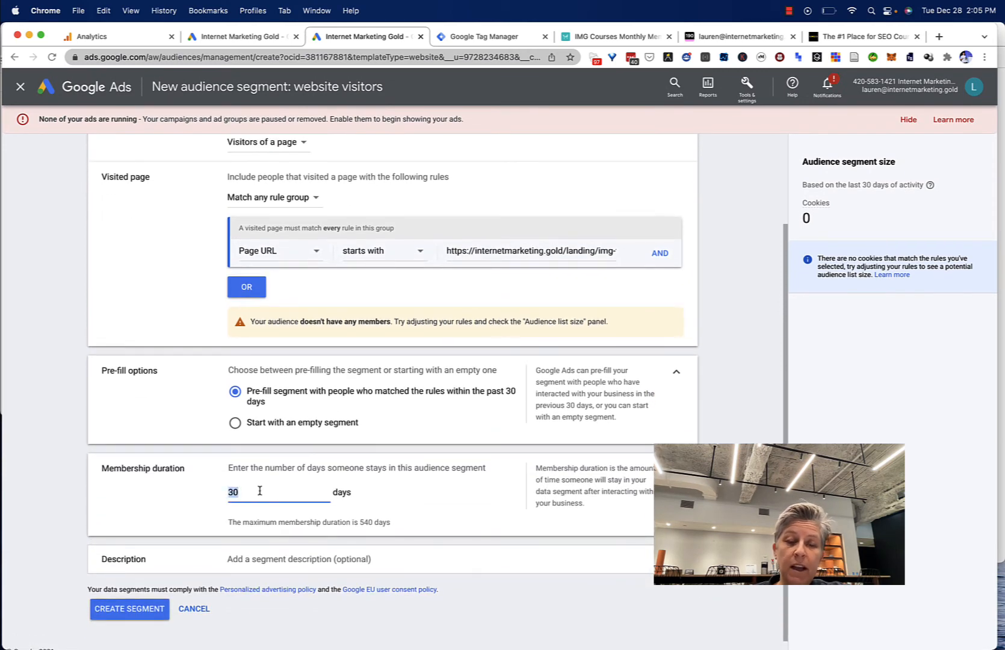
pyautogui.write('90')
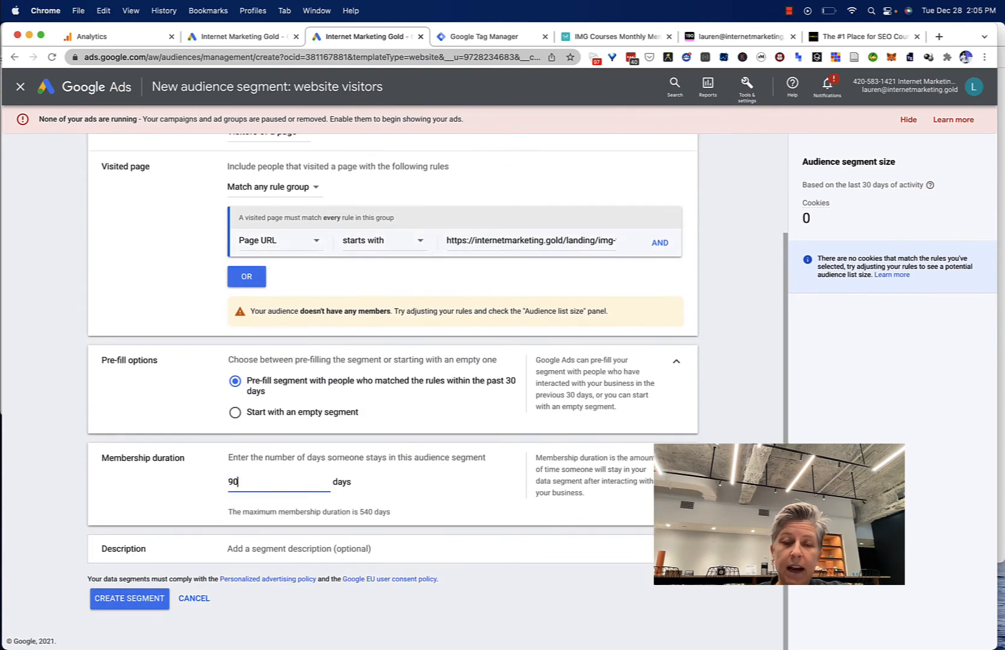
pyautogui.moveTo(296, 376)
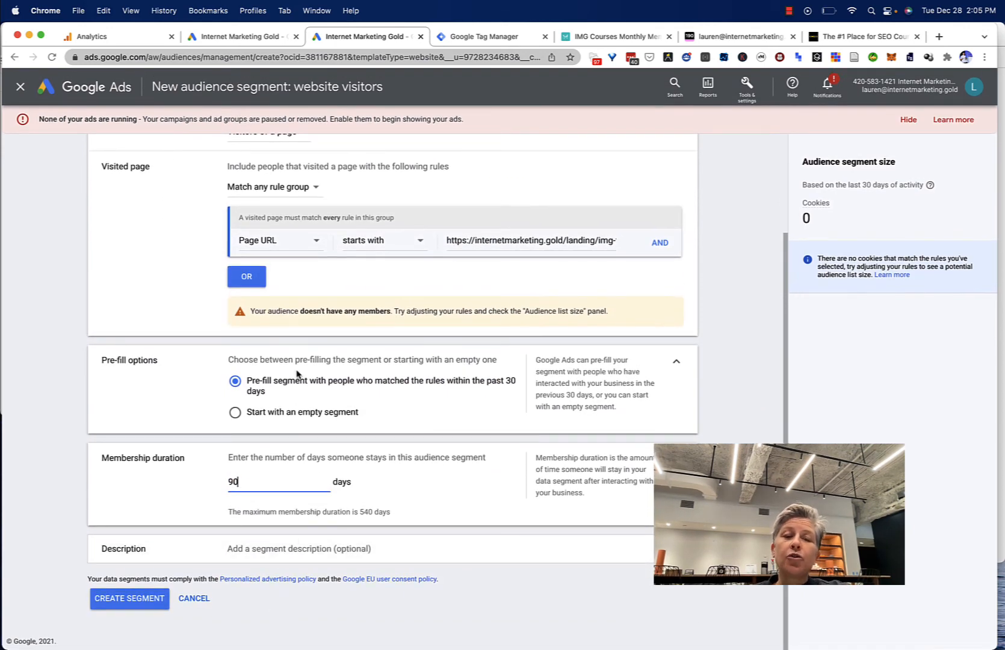
pyautogui.scroll(3)
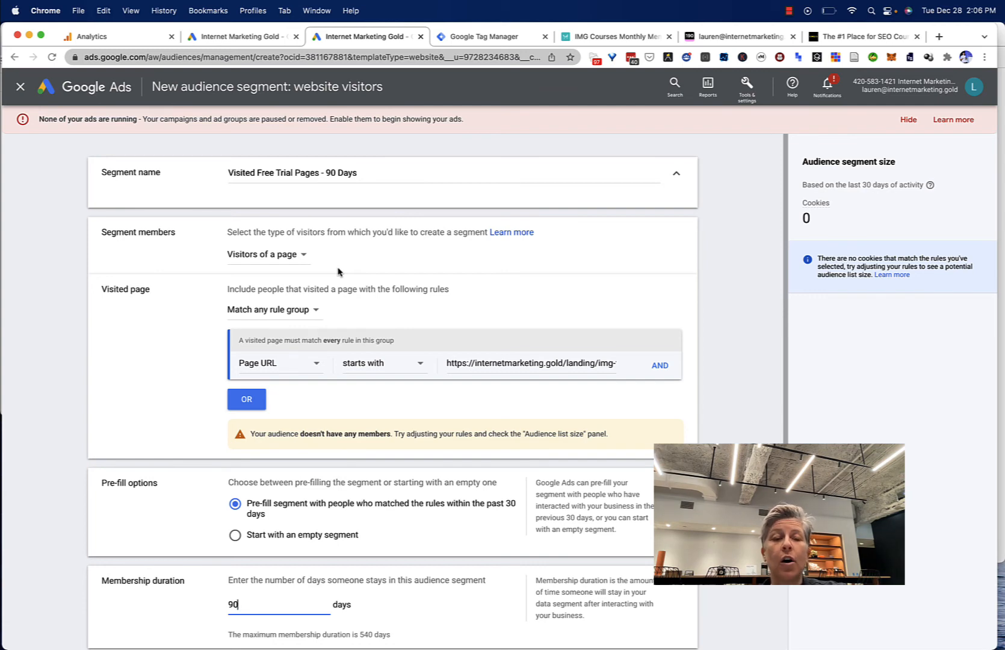
pyautogui.scroll(-3)
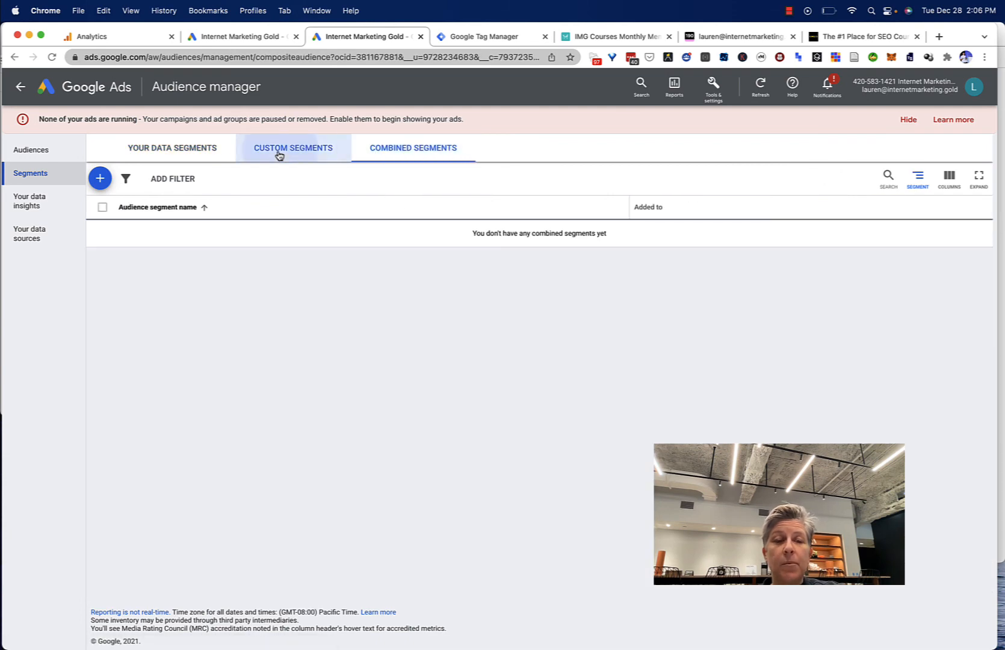
pyautogui.click(292, 148)
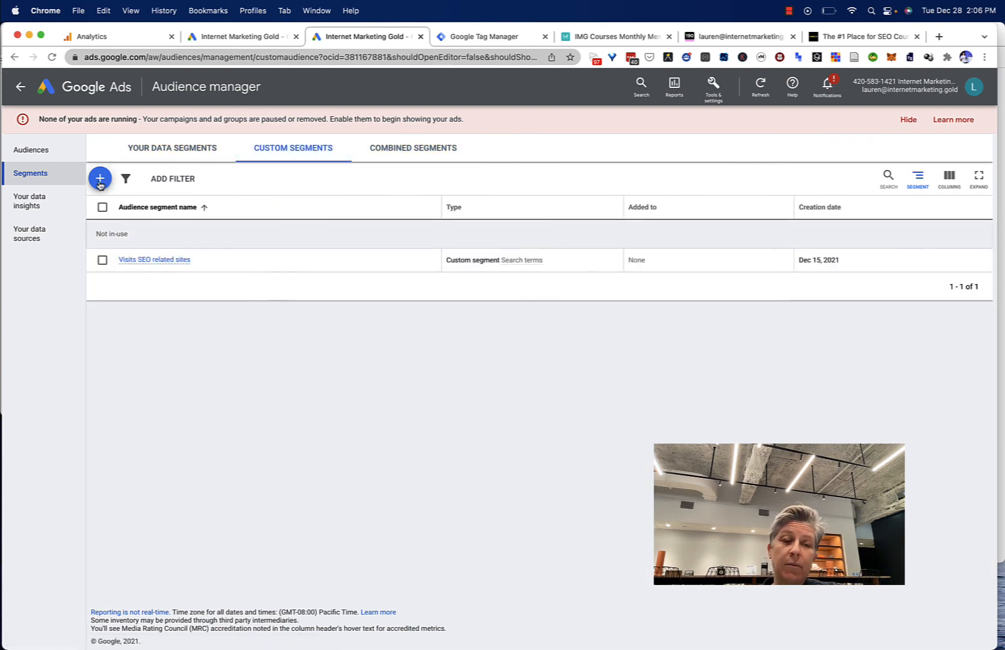
pyautogui.click(100, 179)
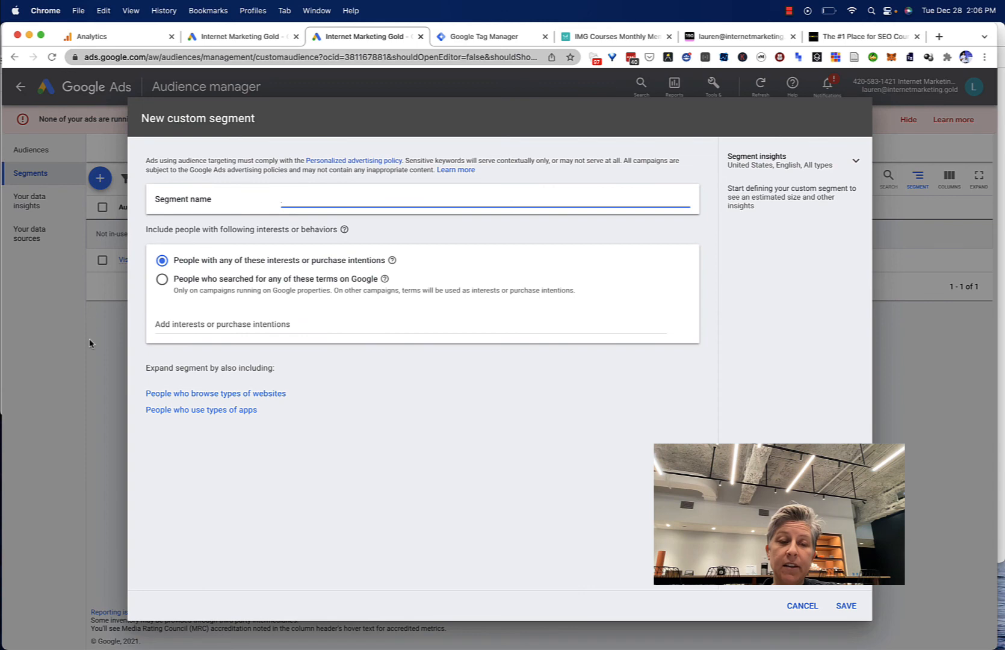
pyautogui.click(802, 605)
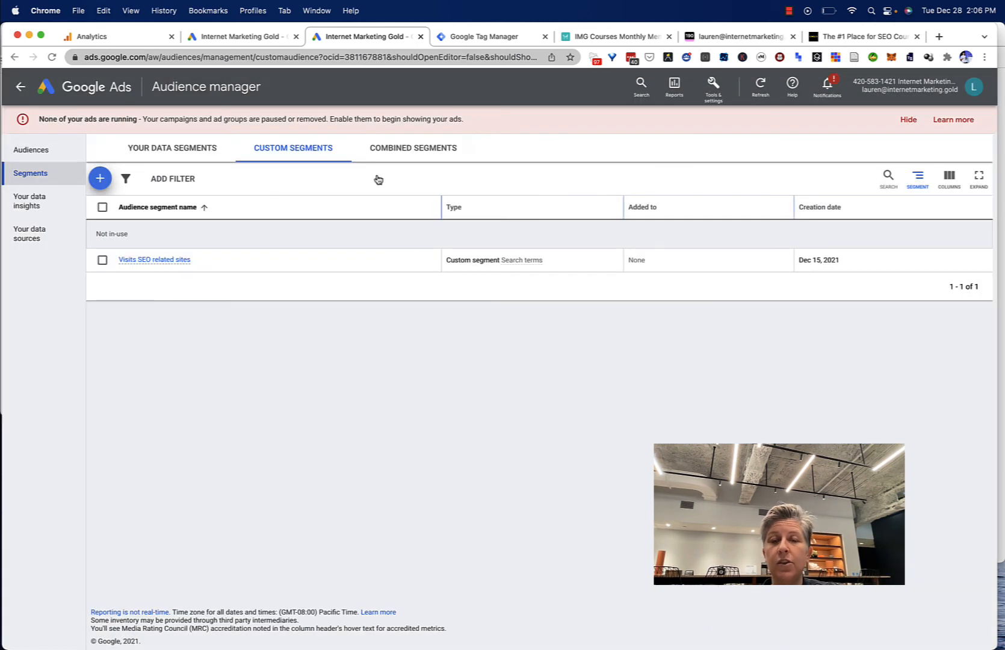
pyautogui.click(413, 148)
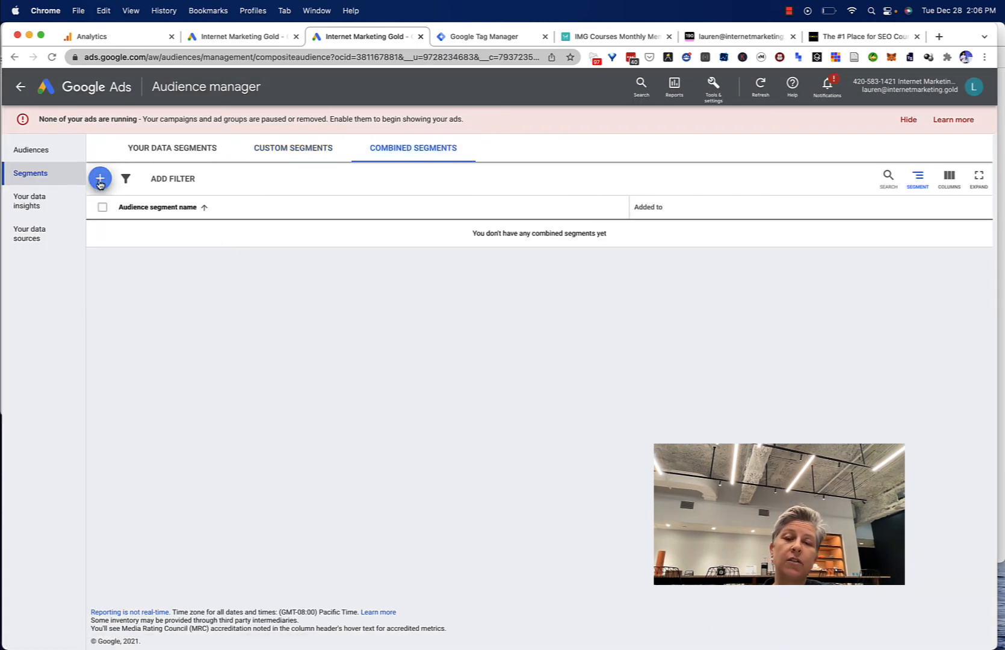
pyautogui.click(100, 179)
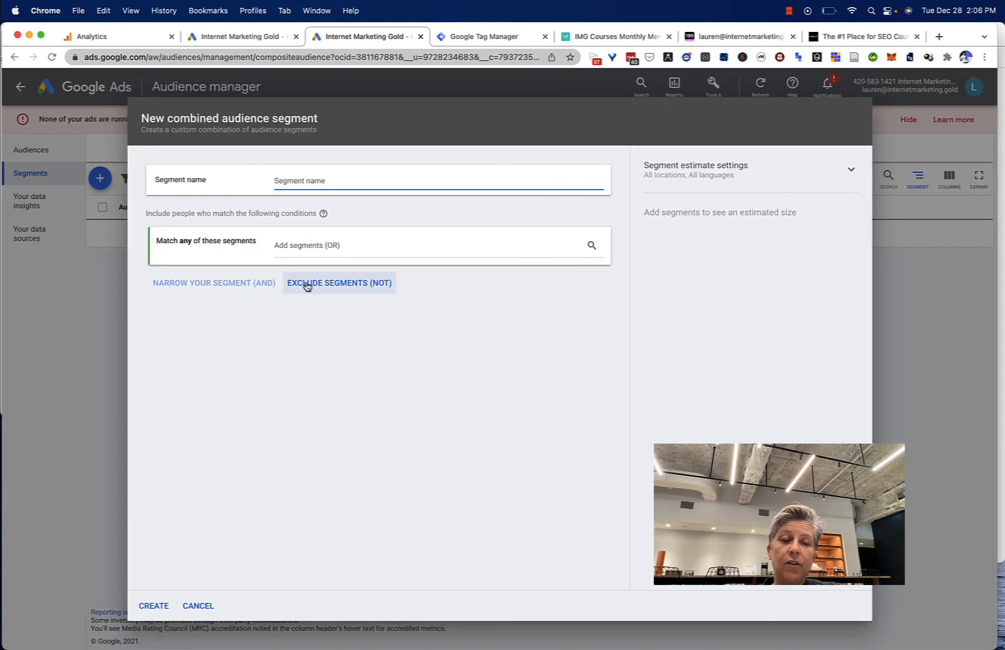
pyautogui.click(339, 283)
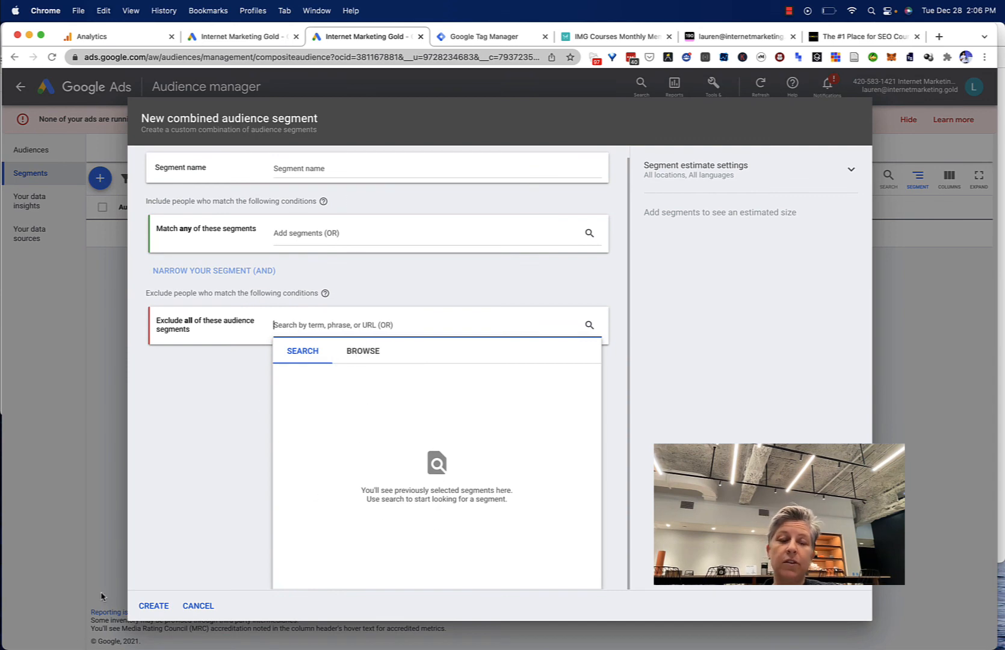
pyautogui.click(199, 606)
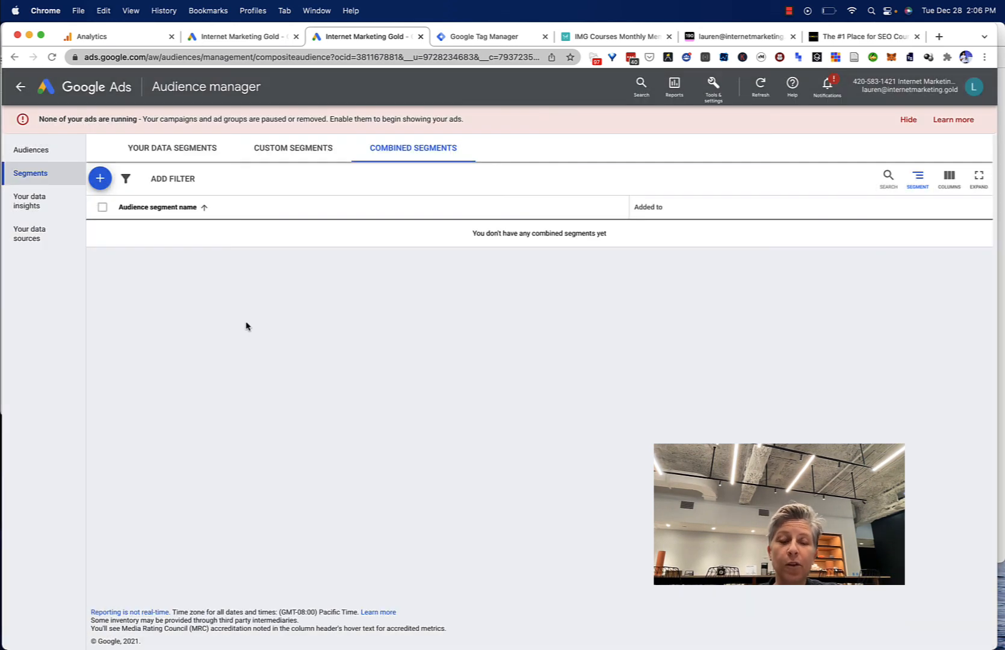